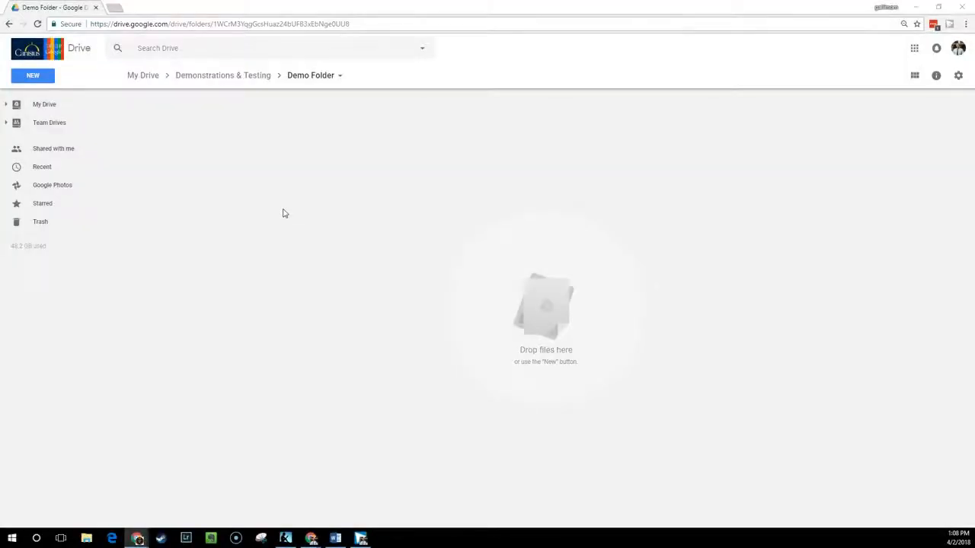
mouse_move(287, 212)
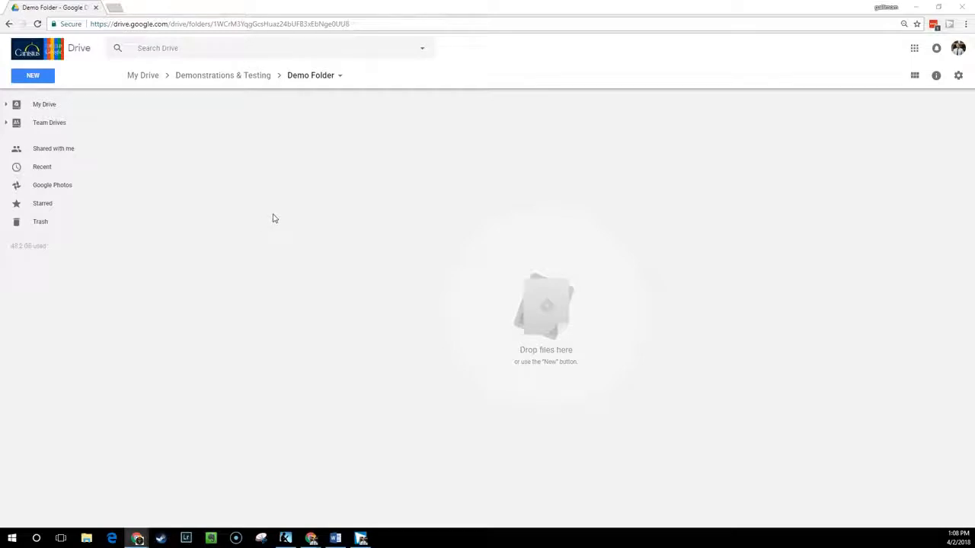
mouse_move(296, 216)
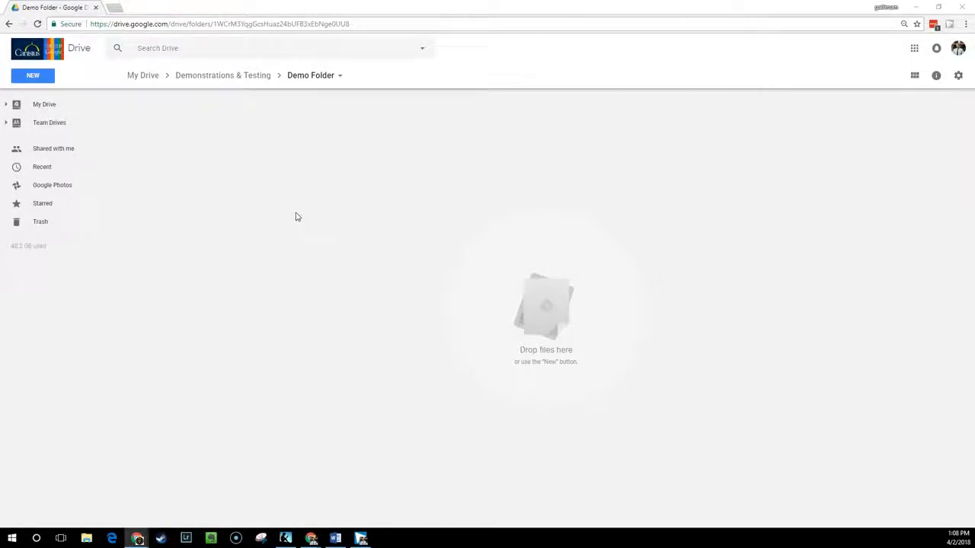
mouse_move(278, 197)
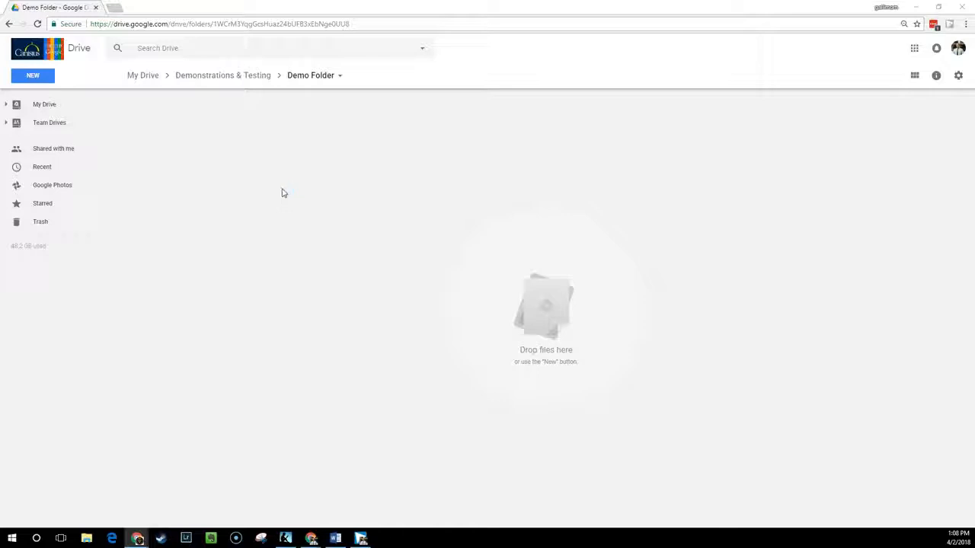
- Create a folder named 'Demo Collaborative Work' inside Demo Folder
click(33, 75)
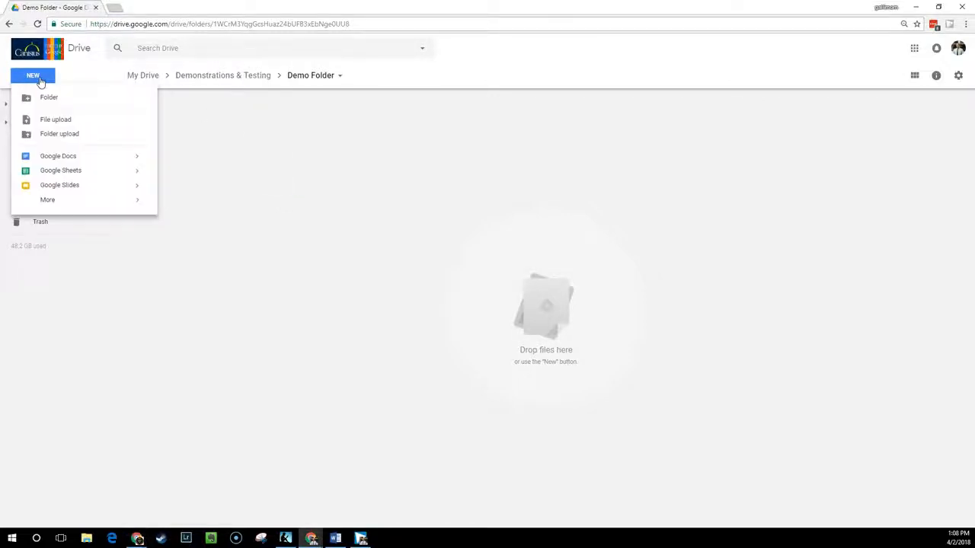
click(48, 97)
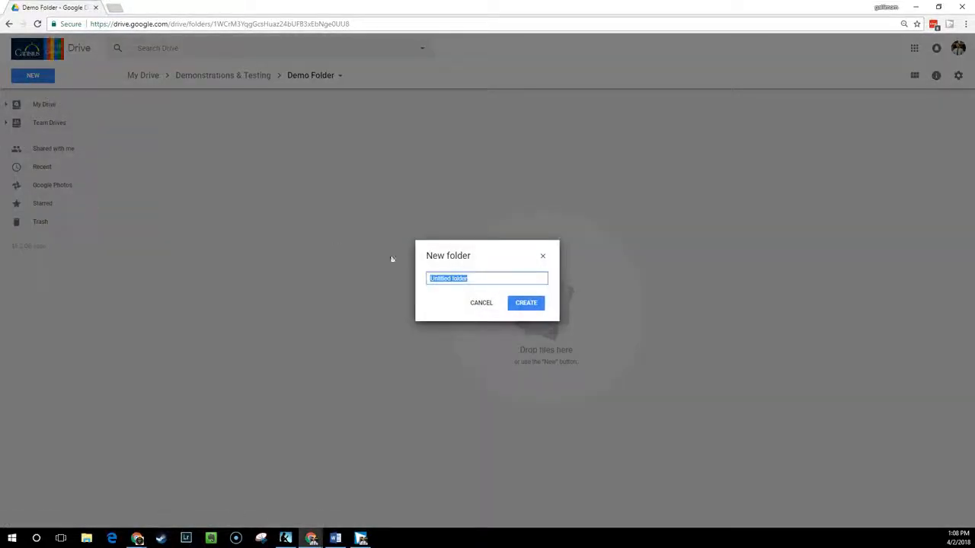
text(D)
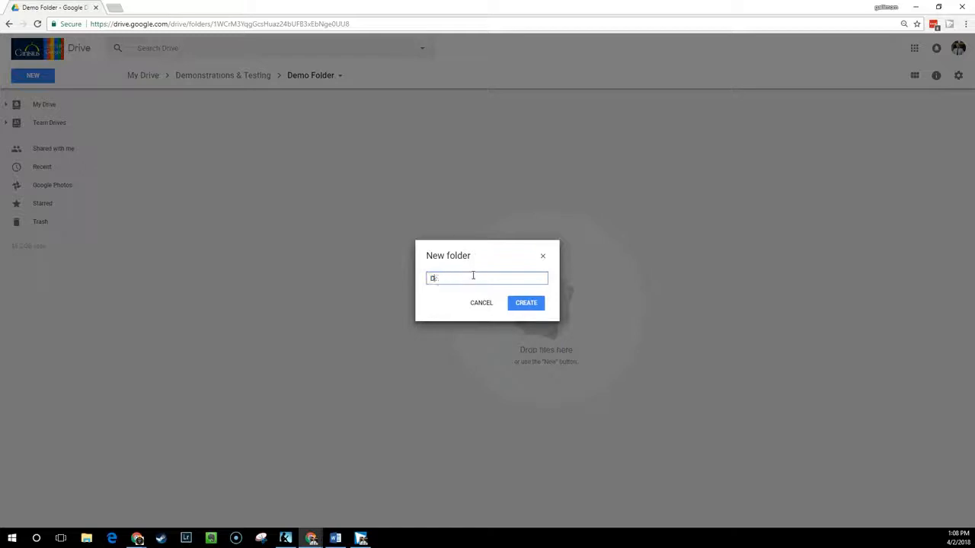
click(526, 302)
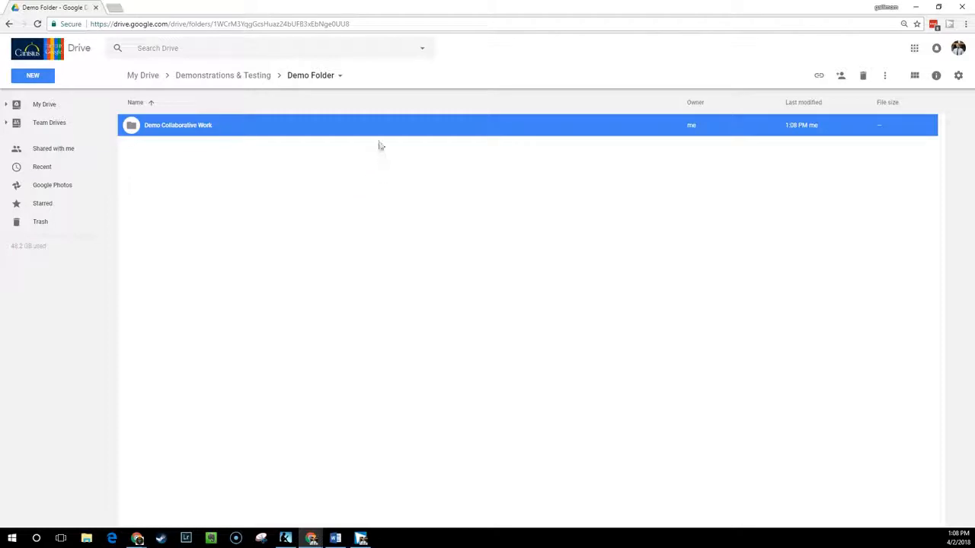
mouse_move(355, 130)
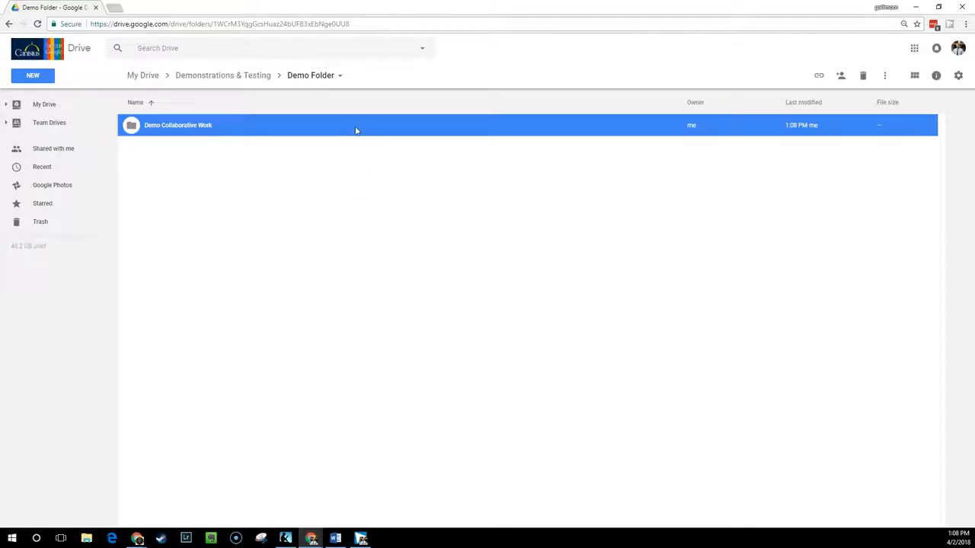
mouse_move(841, 76)
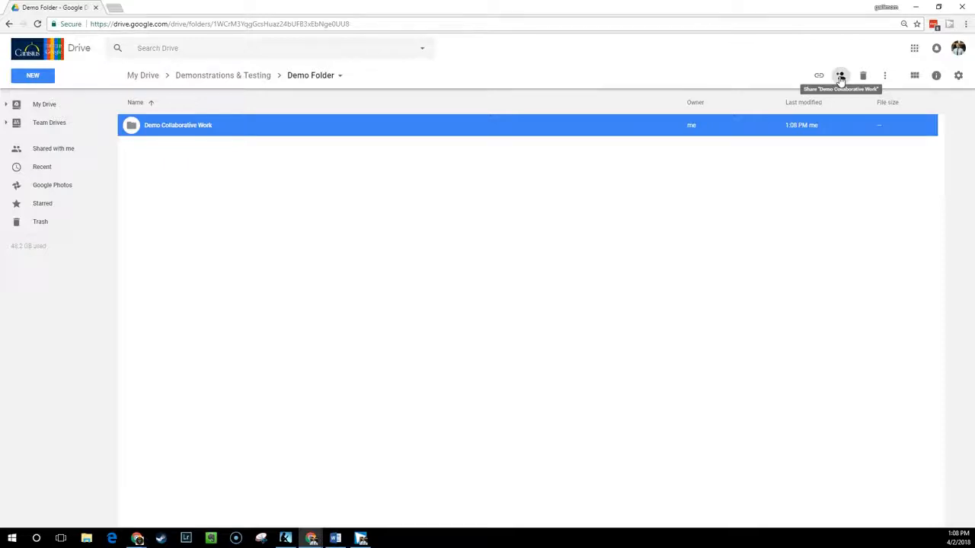
click(841, 75)
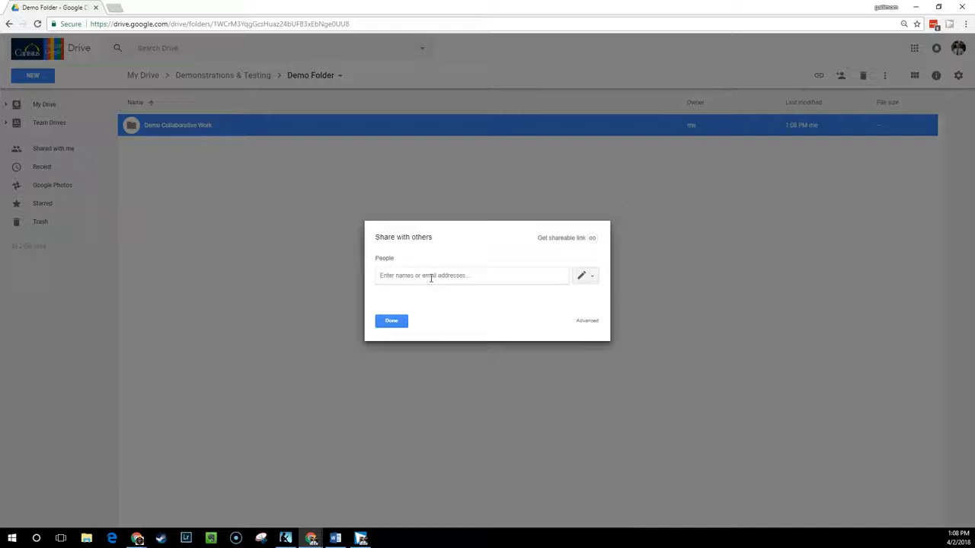
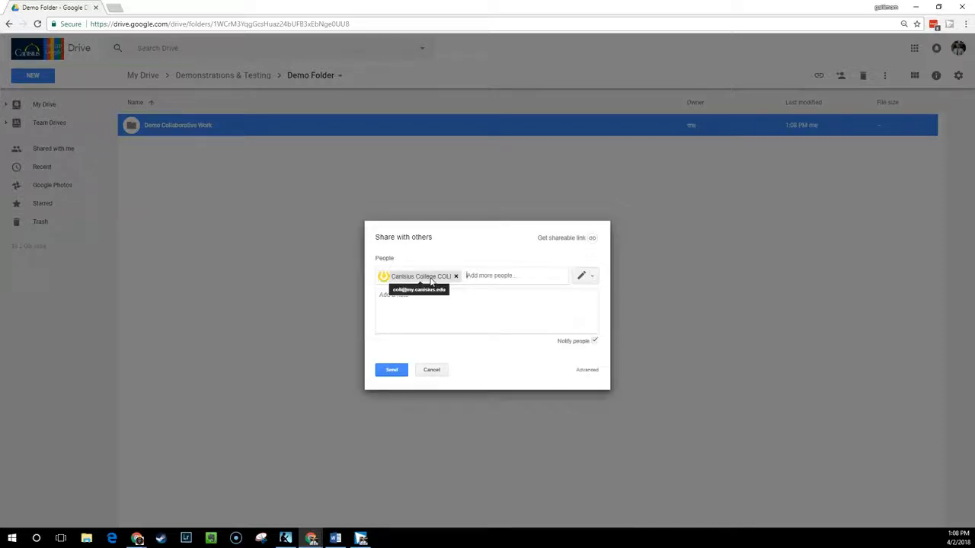
click(391, 370)
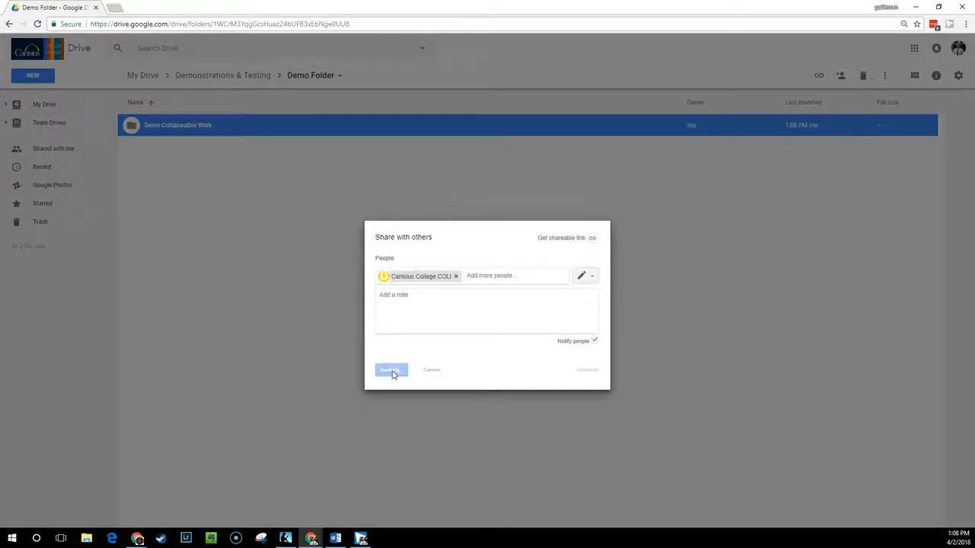
click(390, 370)
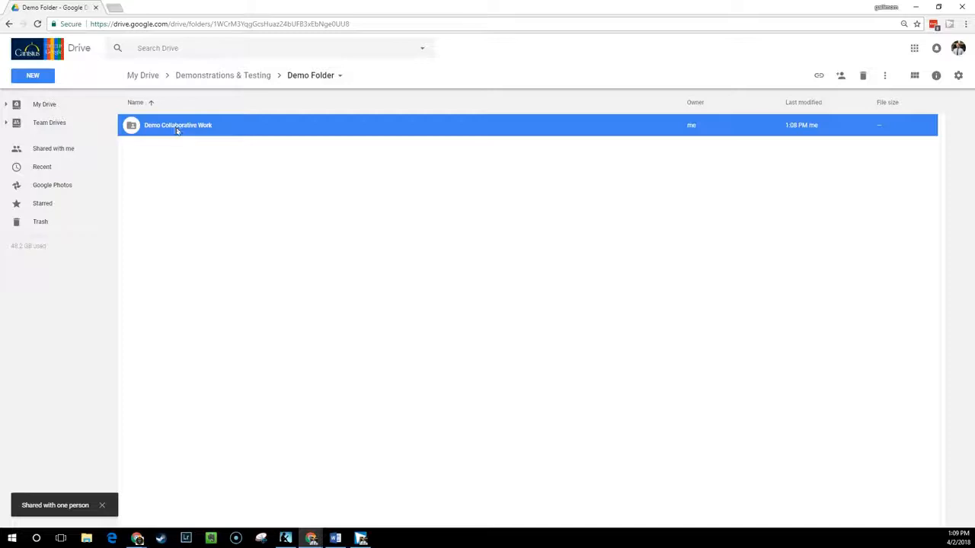
- Inside Demo Collaborative Work, create a new Google Doc using the folder's sharing
double_click(177, 125)
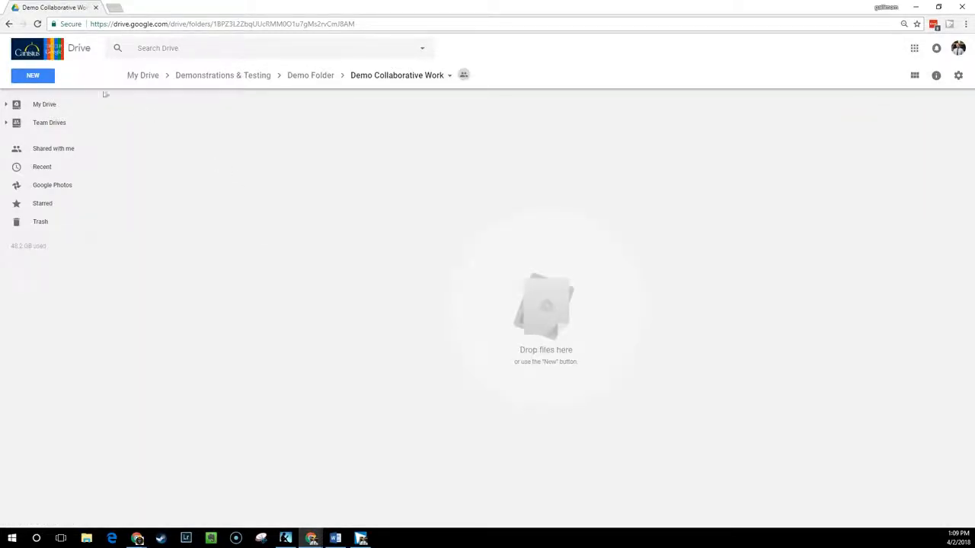
click(33, 75)
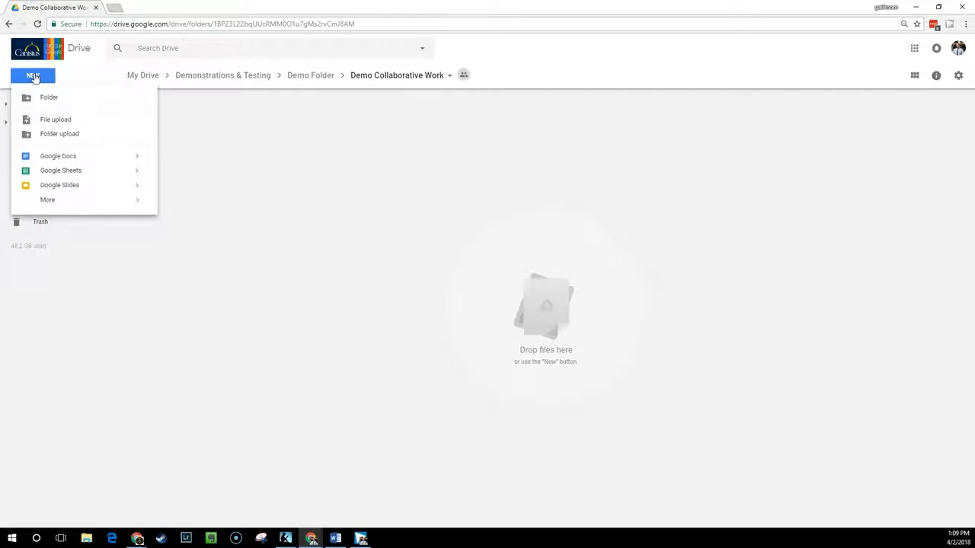
mouse_move(92, 156)
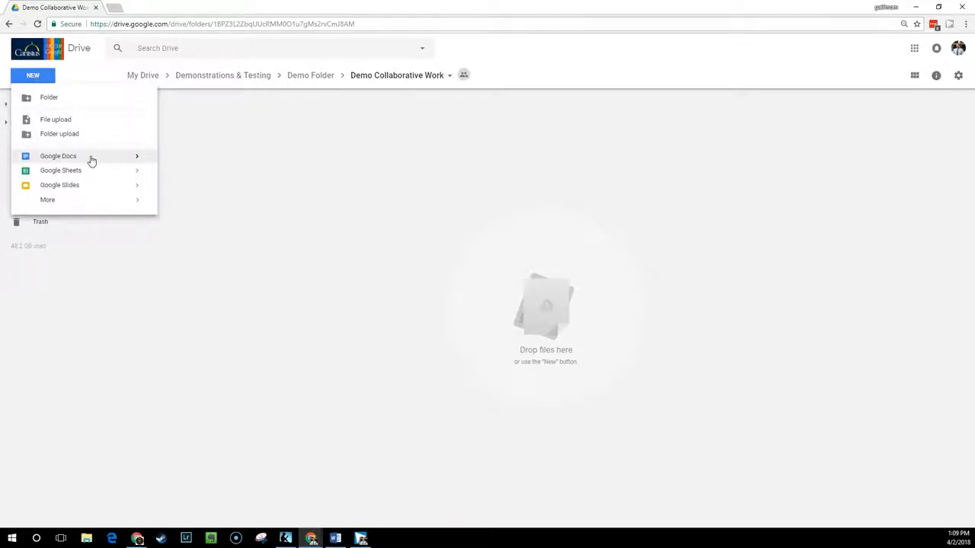
click(58, 155)
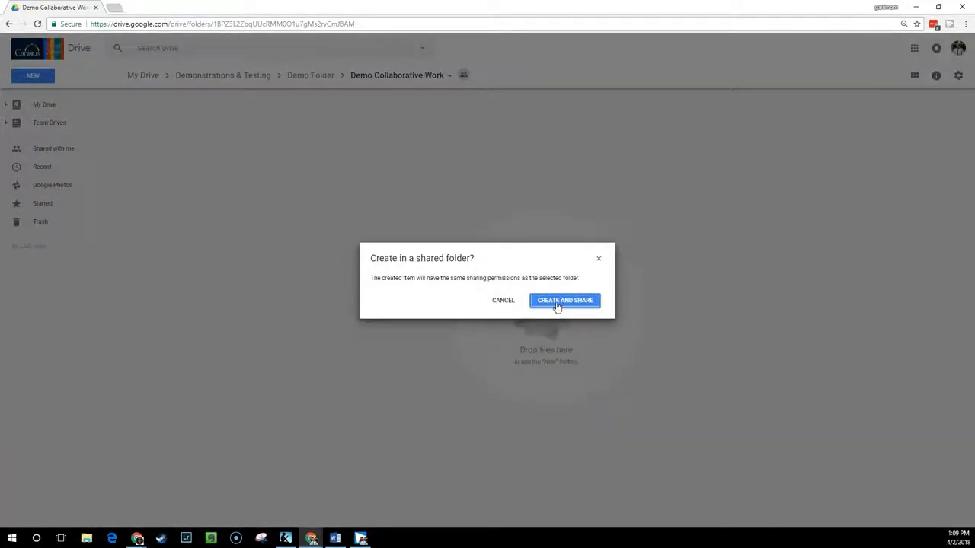
click(564, 300)
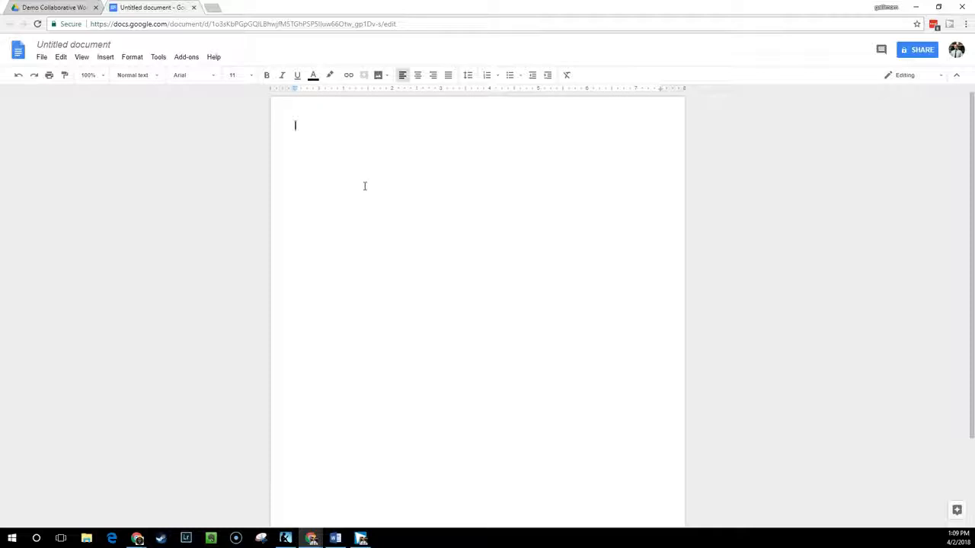
mouse_move(387, 190)
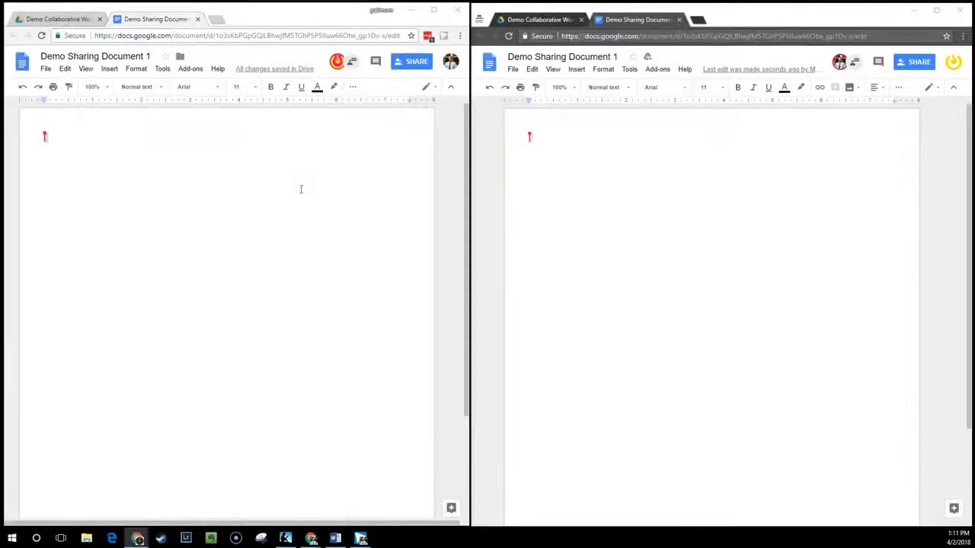
mouse_move(339, 177)
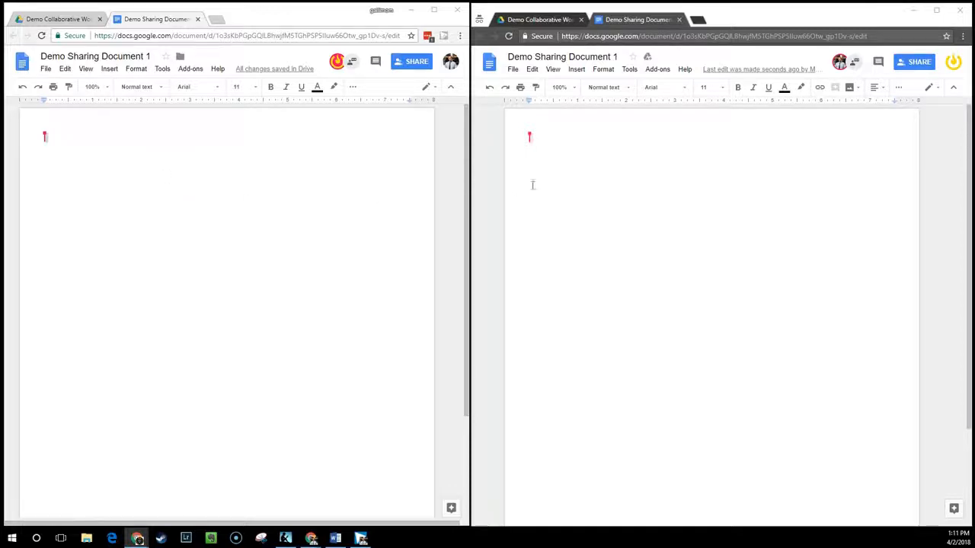
mouse_move(544, 224)
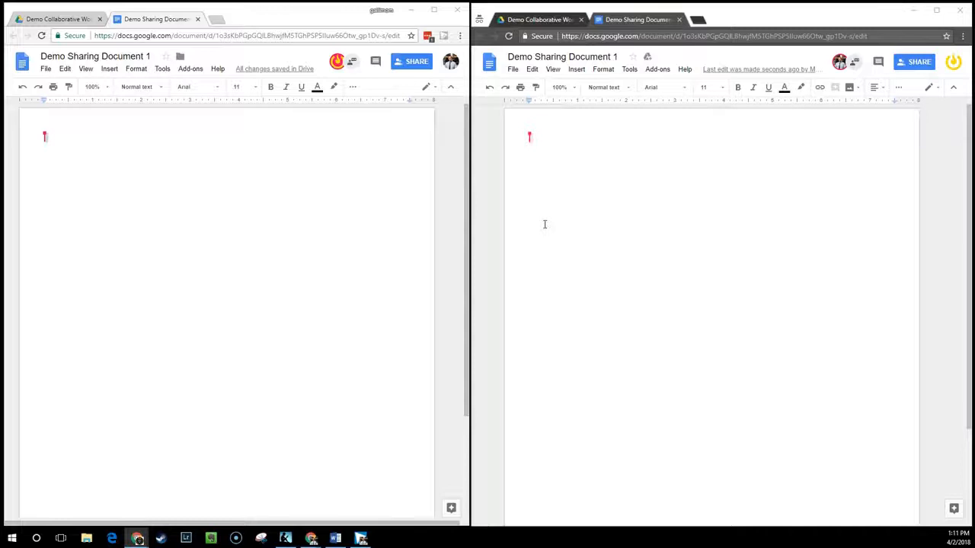
mouse_move(627, 143)
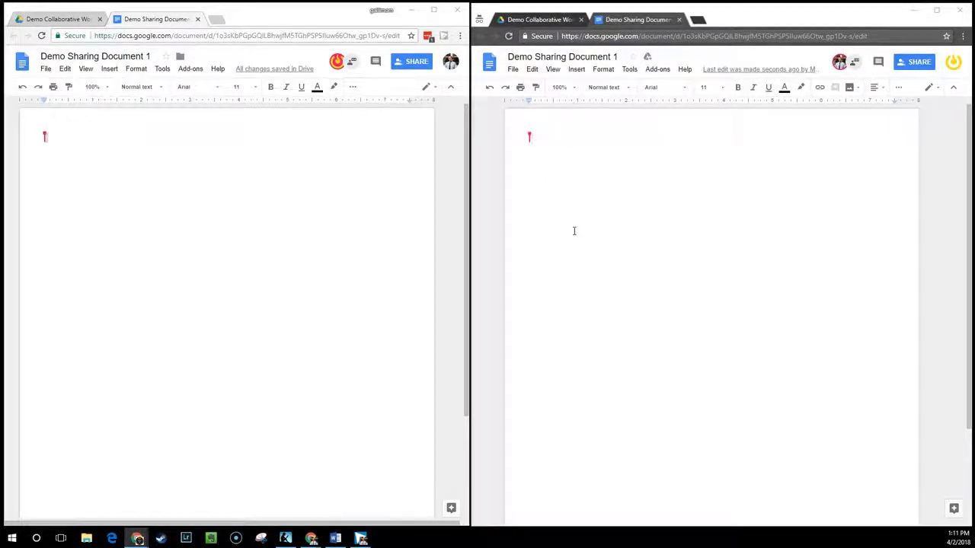
mouse_move(721, 280)
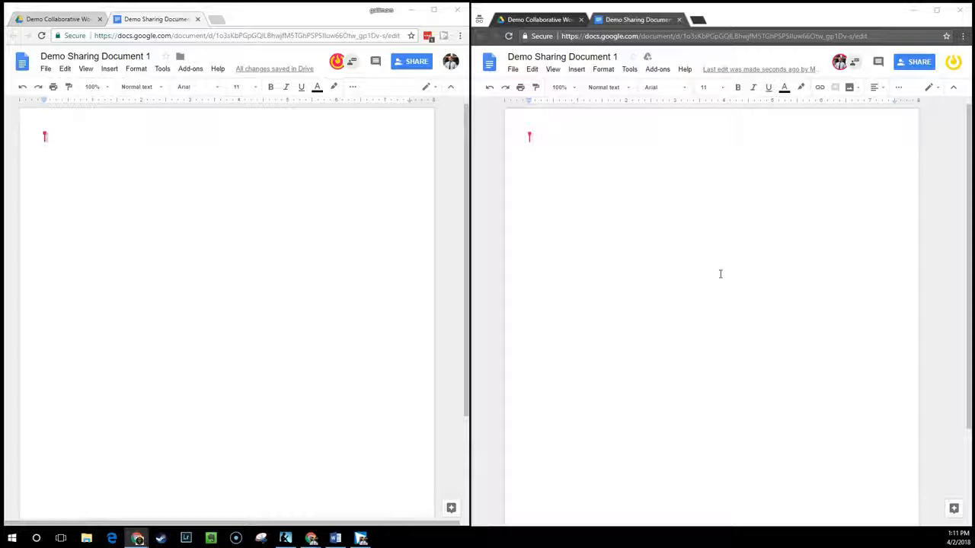
mouse_move(663, 214)
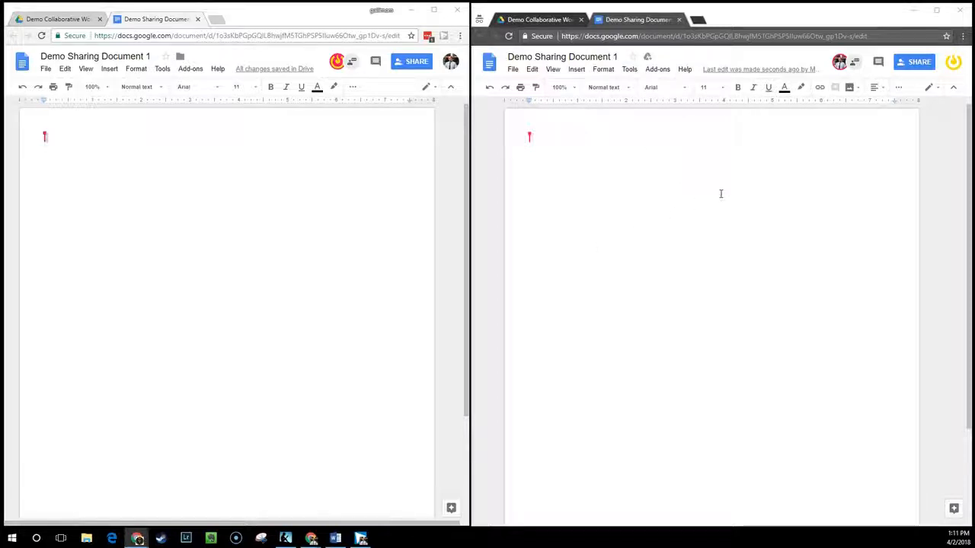
mouse_move(691, 203)
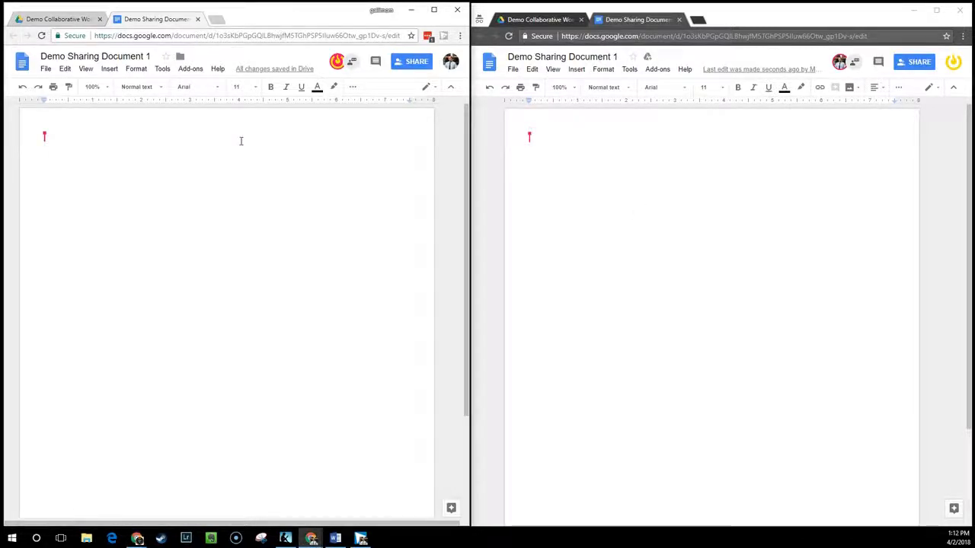
- Write "I'm editing it now." and "Now I'm editing it." from the two windows
text(I'm editing it now.)
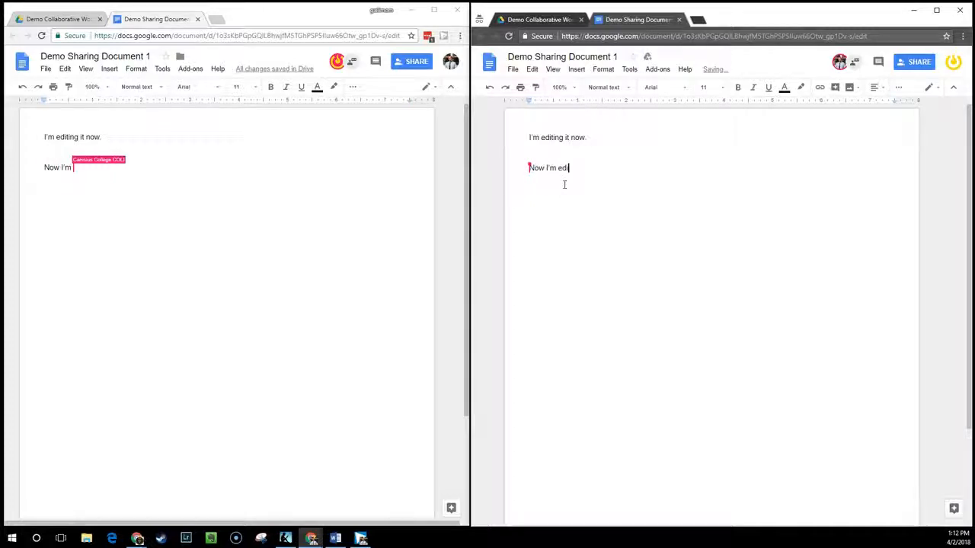
text(editing it.)
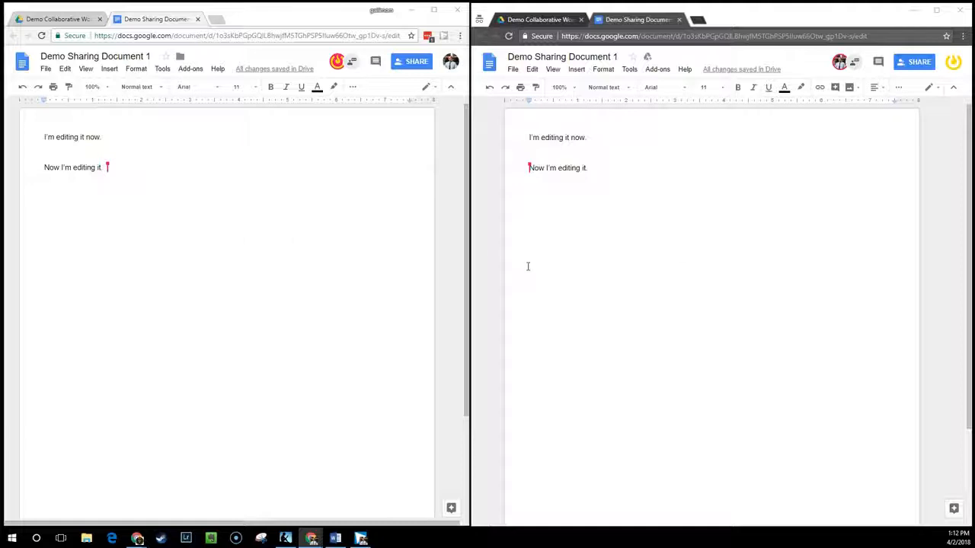
mouse_move(601, 191)
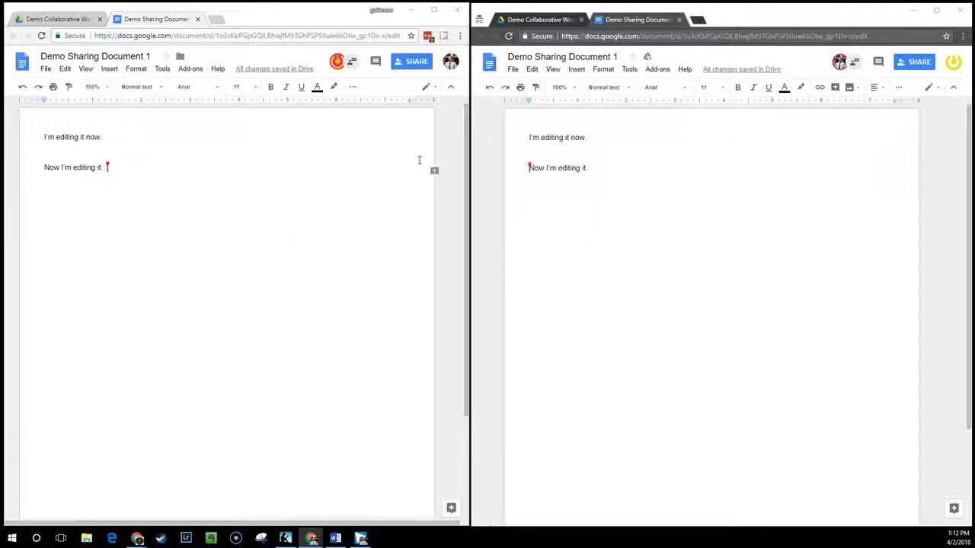
- In Suggesting mode, add "Now, my edits appear as suggestions." and accept it
click(427, 87)
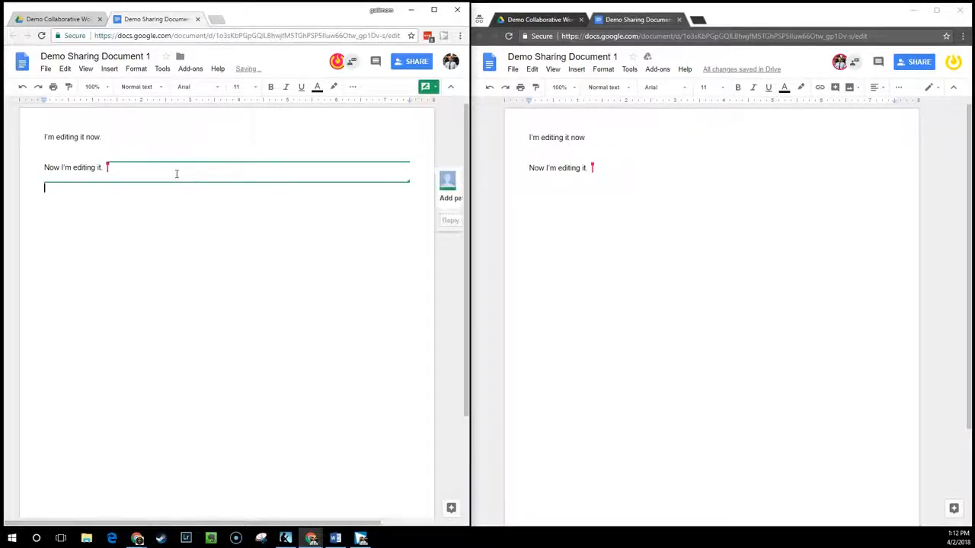
text(Now, my edits)
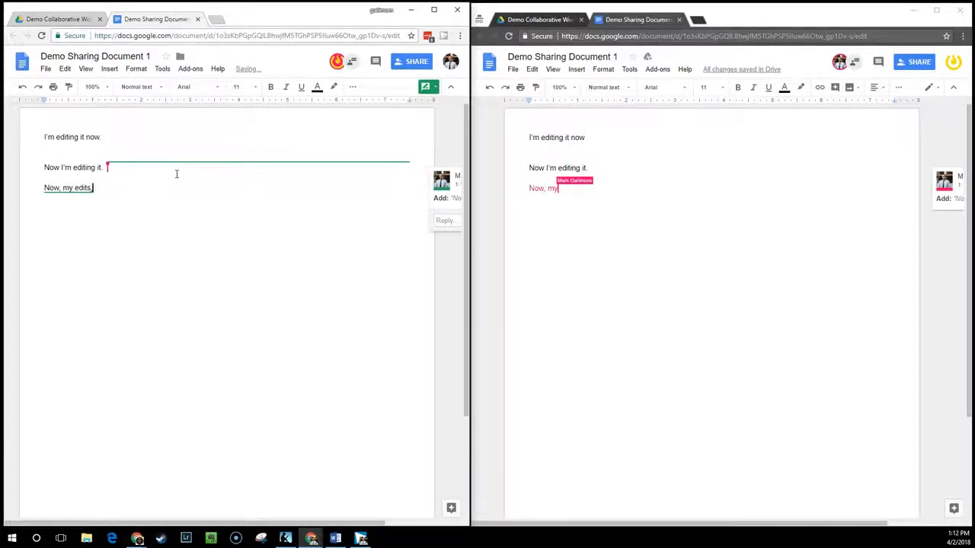
text(appear as suggestions.)
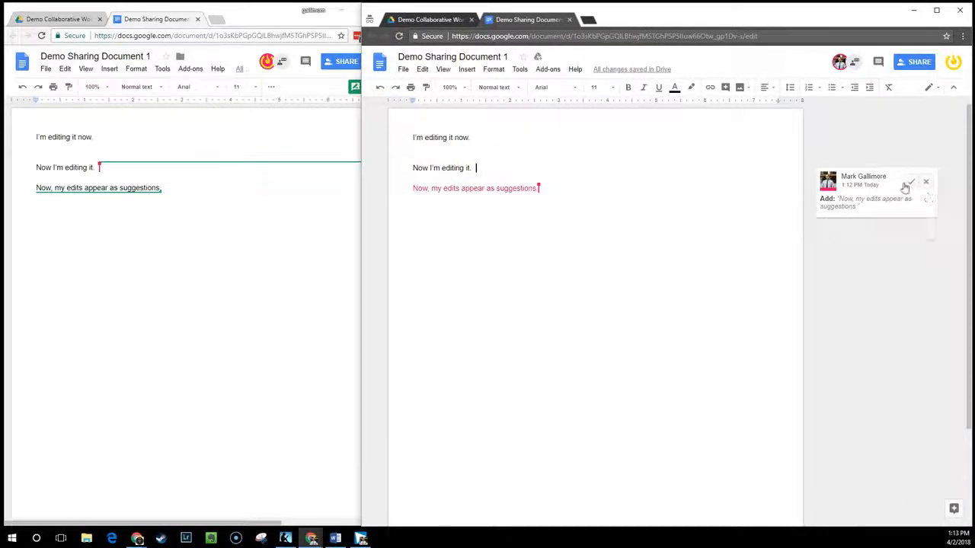
click(909, 183)
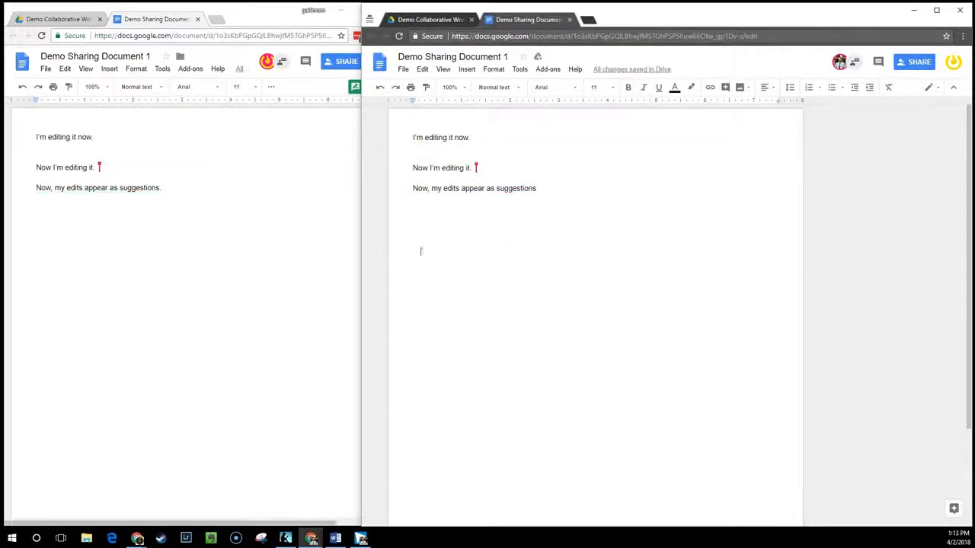
mouse_move(446, 250)
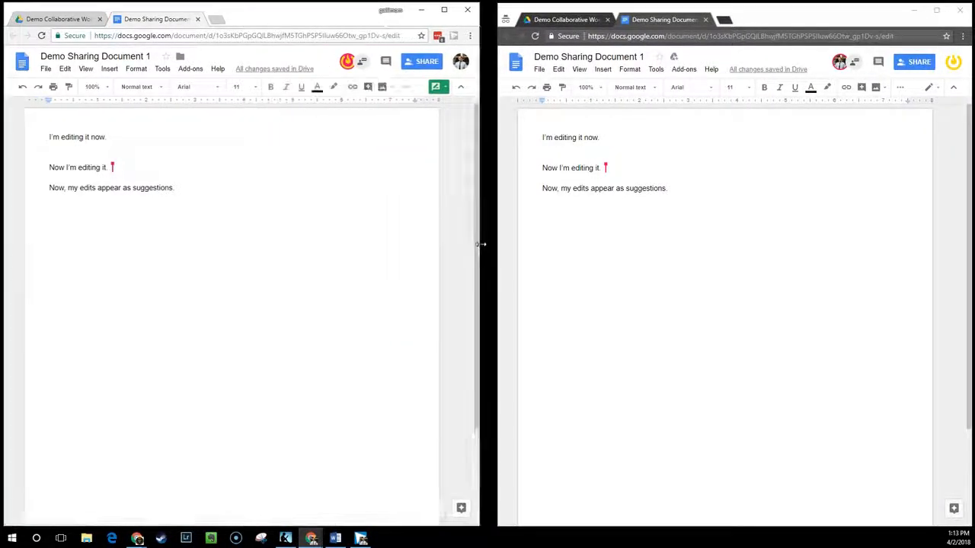
- Open the shared document's version history from the File menu
click(46, 68)
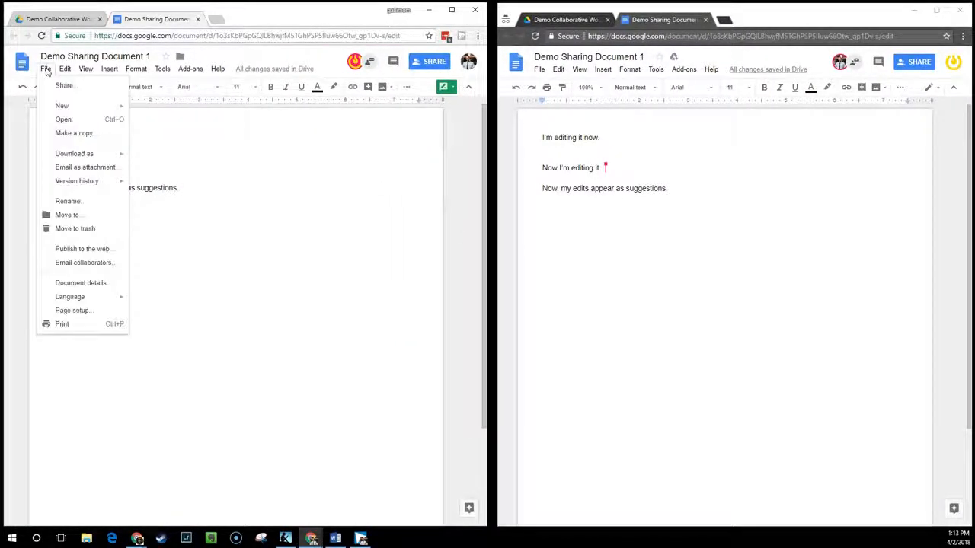
mouse_move(77, 180)
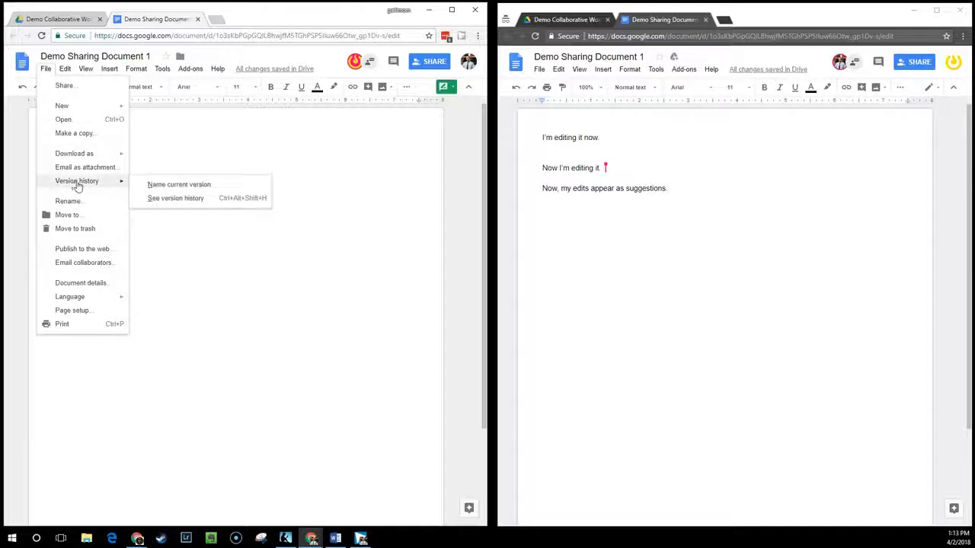
mouse_move(178, 184)
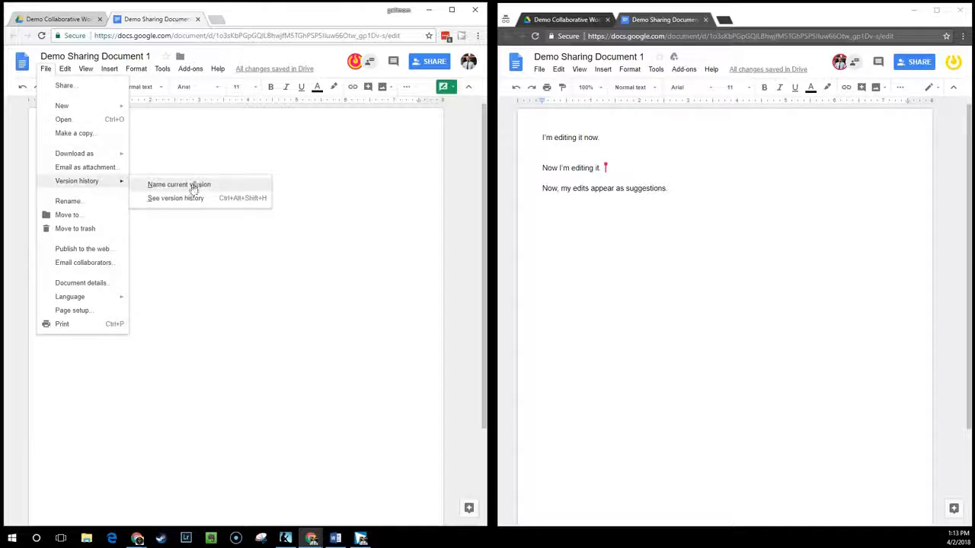
click(175, 198)
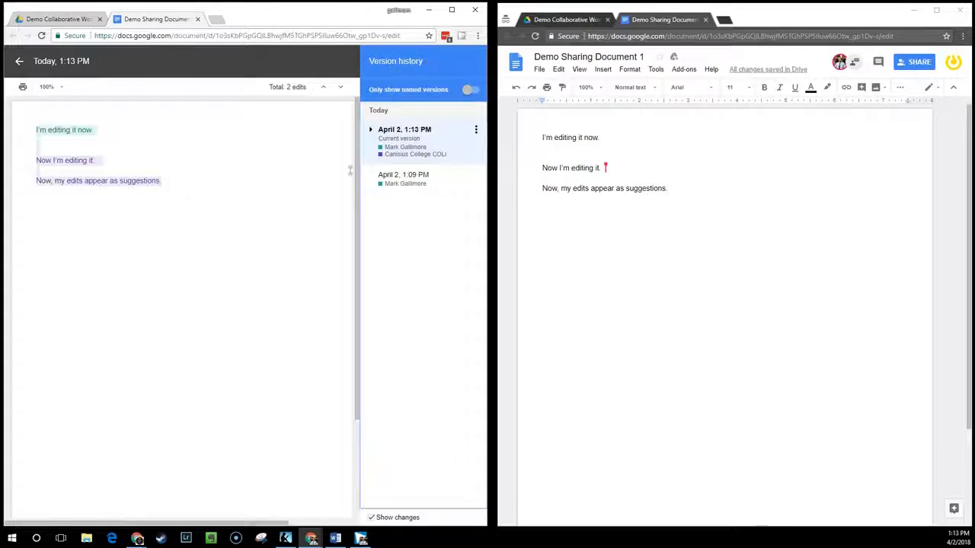